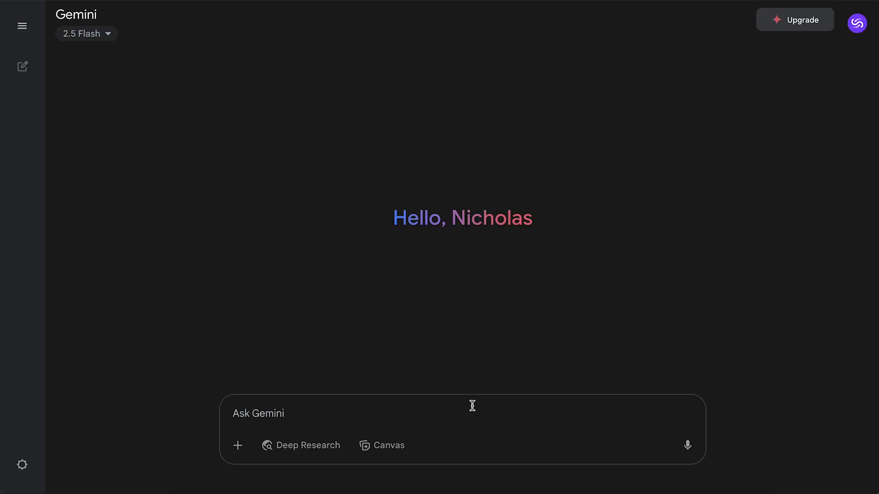
Send Gemini the prompt for a floating sky island with exposed rock beneath it.
{"action": "type", "text": "Create an image of a floating island suspended in the sky, with exposed rock beneath it and waterfalls flowing off"}
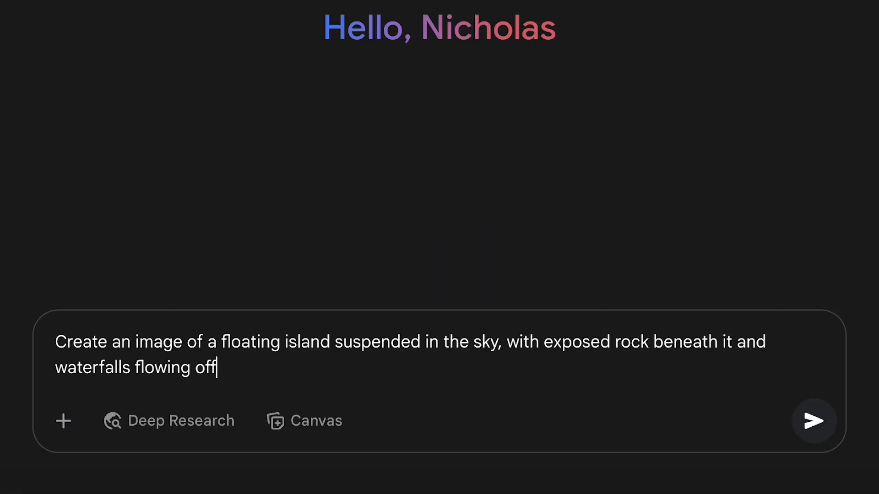
{"action": "type", "text": "it."}
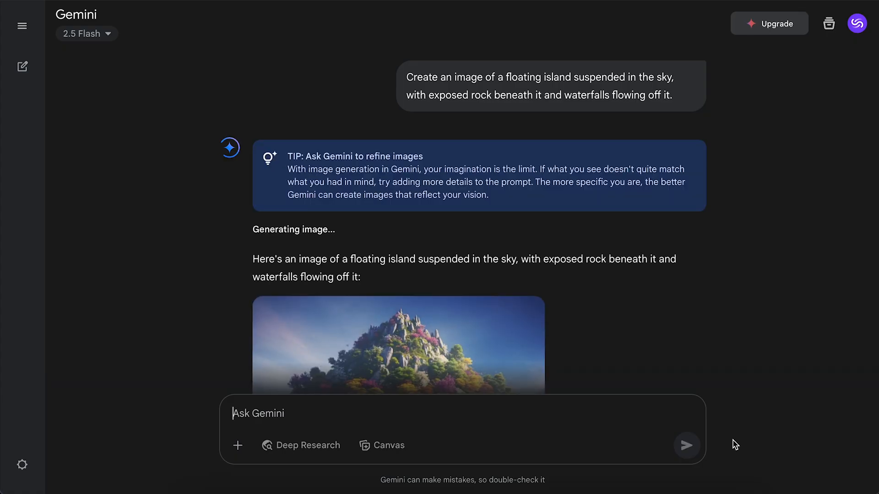
{"action": "scroll", "scroll_direction": "down", "scroll_amount": 3}
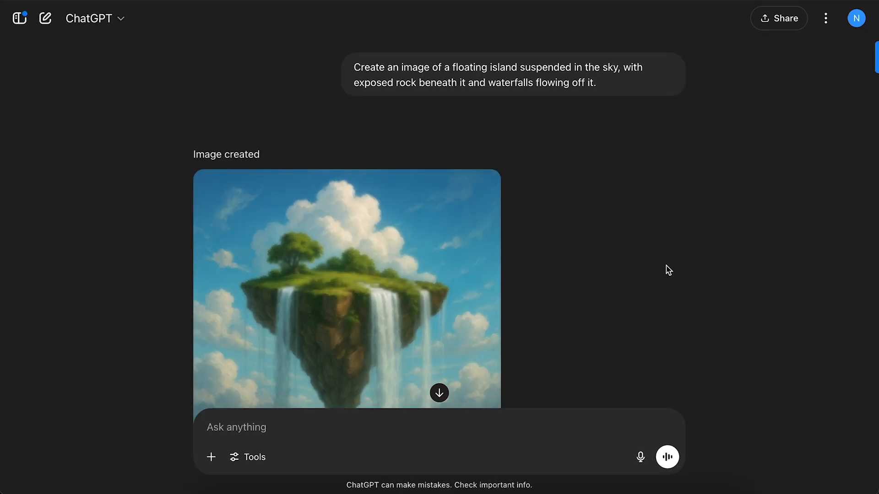
Send the identical floating-island prompt to ChatGPT and wait for its image.
{"action": "left_click", "coordinate": [439, 392]}
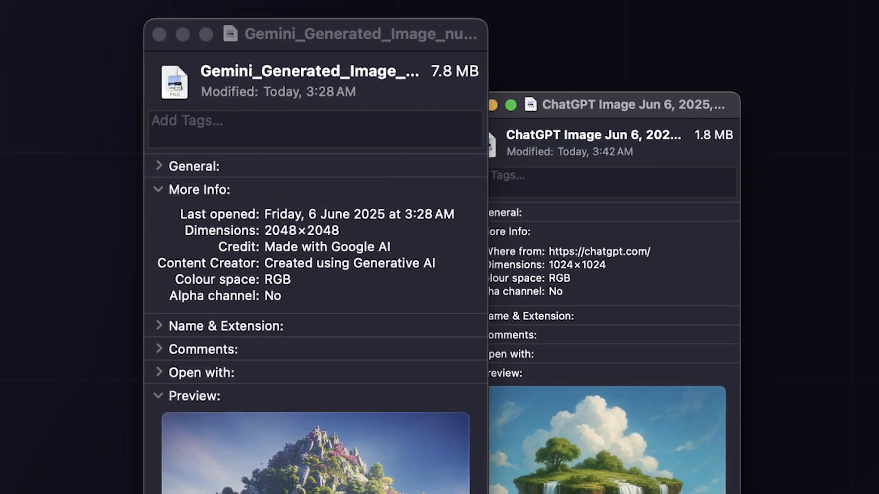
Bring the ChatGPT image's Get Info window (1024×1024, 1.8 MB) to the front.
{"action": "left_click", "coordinate": [611, 105]}
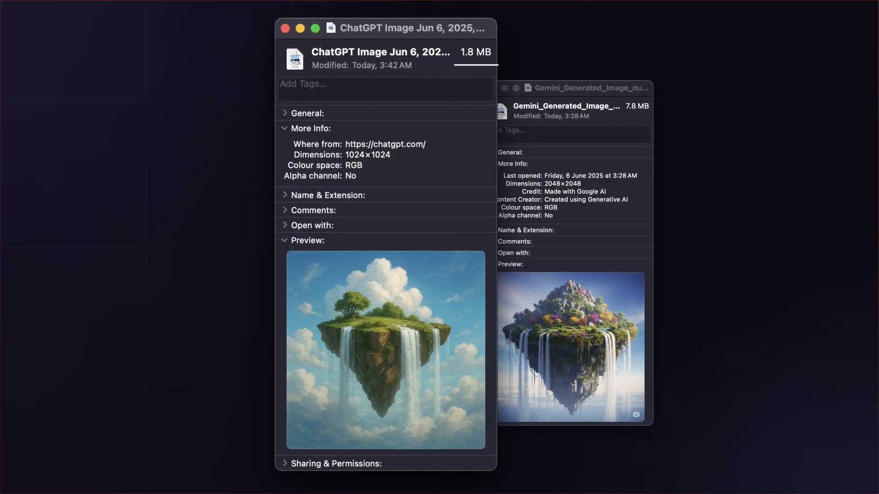
{"action": "left_click", "coordinate": [572, 87]}
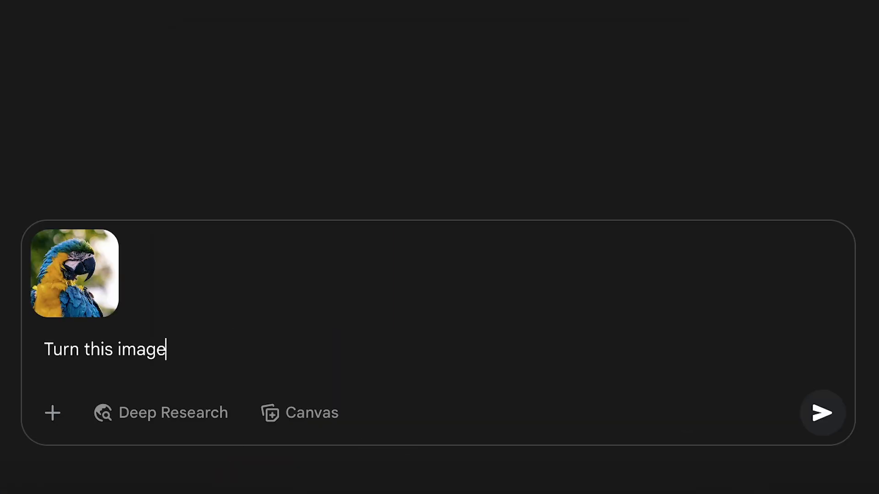
Send Gemini the parrot photo with 'Turn this image into a water color painting'.
{"action": "type", "text": "into a water color paint"}
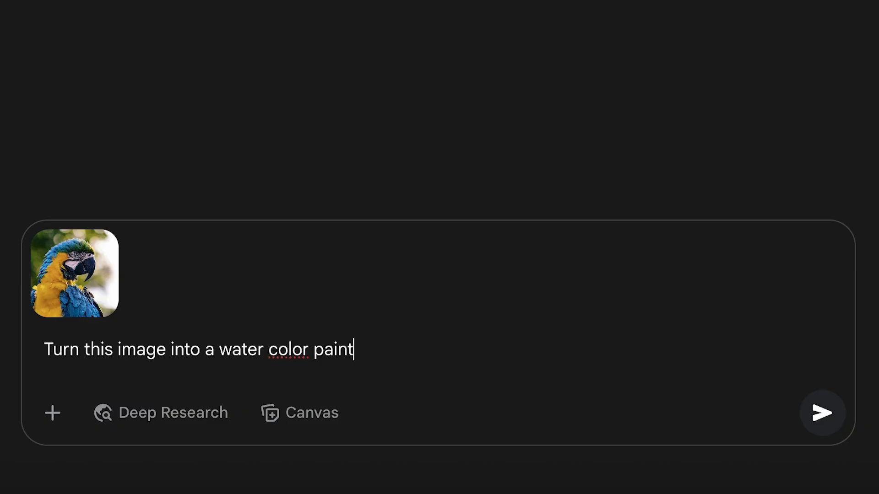
{"action": "left_click", "coordinate": [822, 413]}
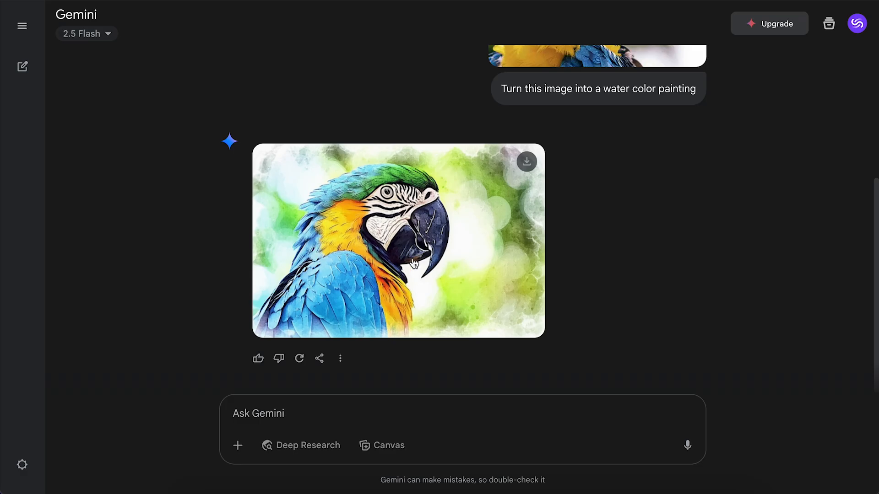
{"action": "left_click", "coordinate": [398, 241]}
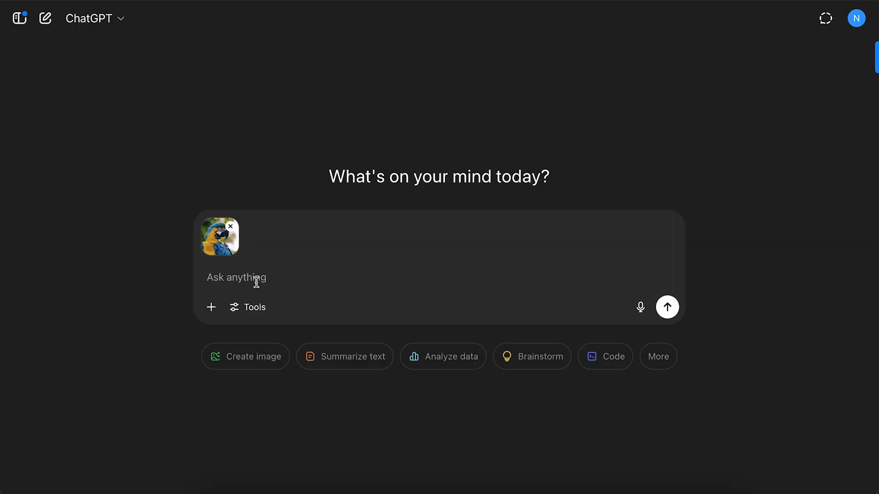
Send ChatGPT the parrot watercolour request, then open and save the generated painting.
{"action": "left_click", "coordinate": [667, 306]}
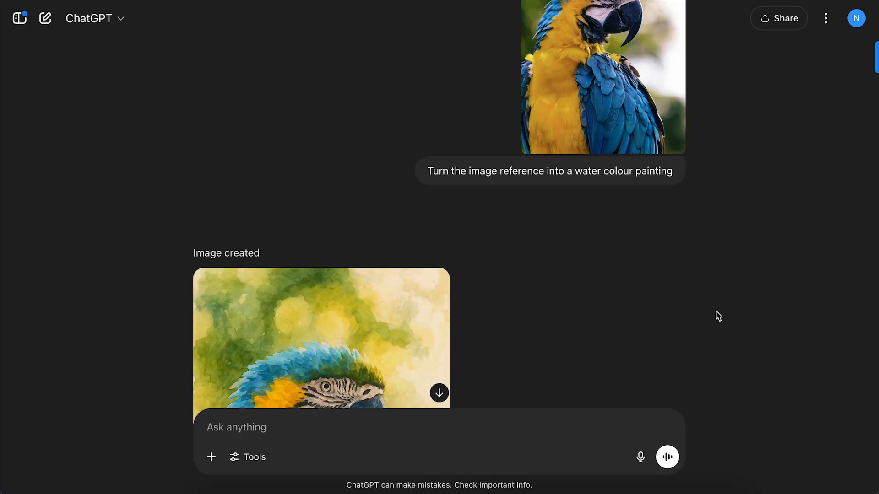
{"action": "left_click", "coordinate": [321, 339]}
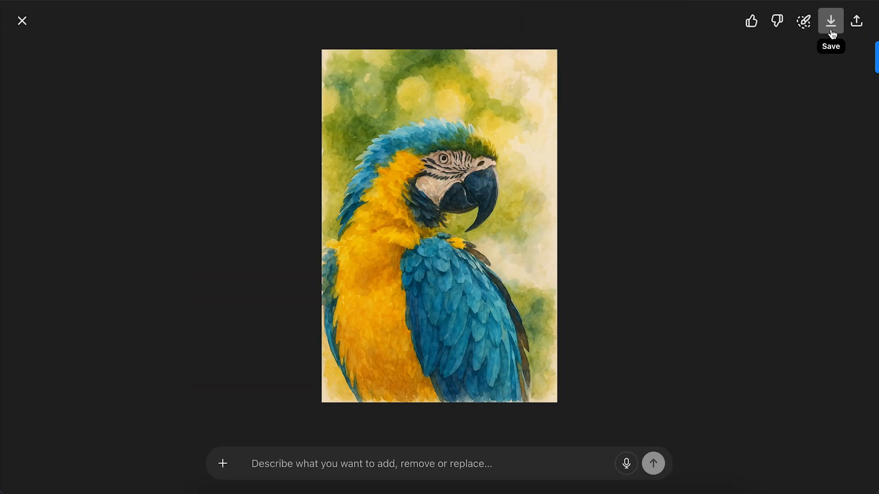
{"action": "left_click", "coordinate": [831, 21]}
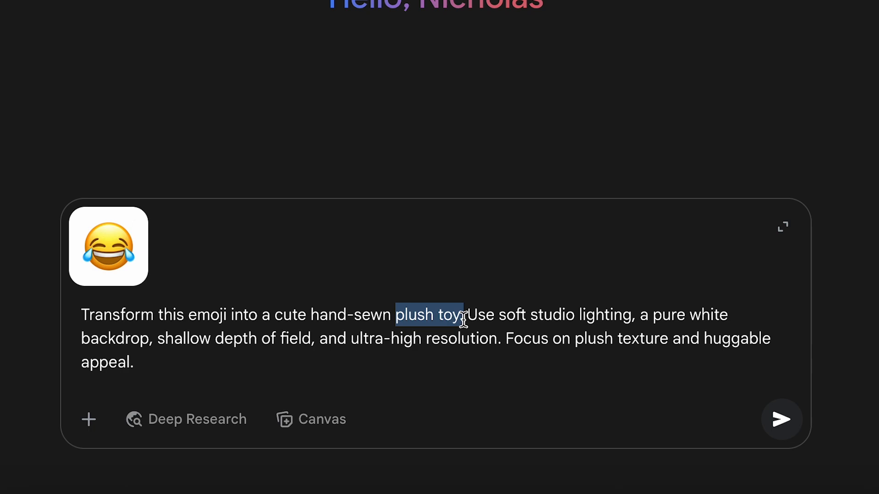
Send Gemini the laughing emoji with the hand-sewn plush toy prompt.
{"action": "left_click", "coordinate": [781, 419]}
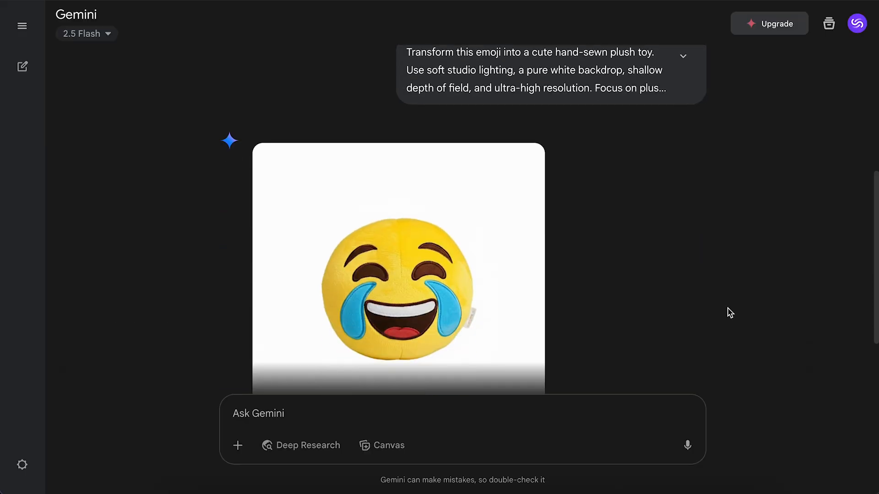
{"action": "scroll", "scroll_direction": "up", "scroll_amount": 3}
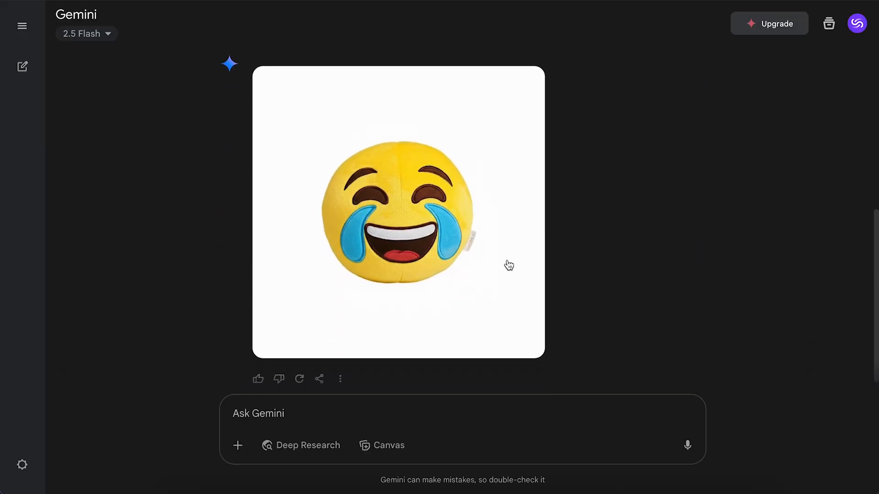
{"action": "left_click", "coordinate": [398, 212]}
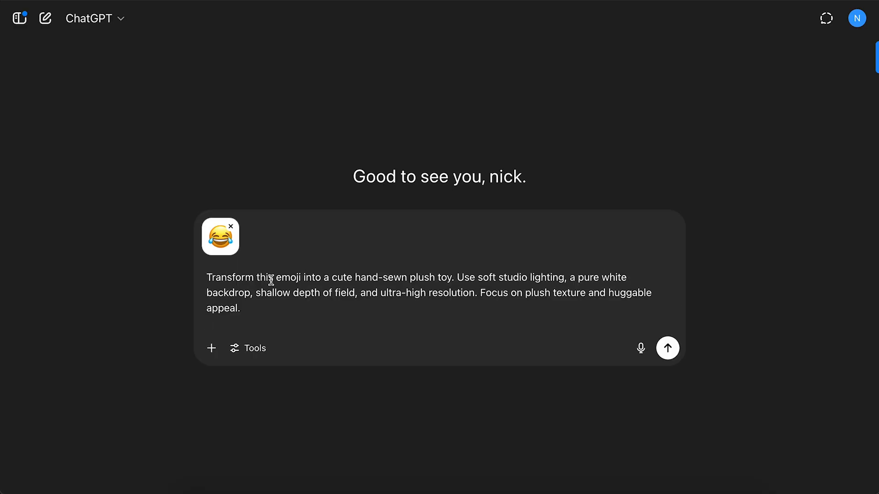
Send ChatGPT the emoji plush-toy request and view the felt plush result full size.
{"action": "left_click", "coordinate": [667, 347]}
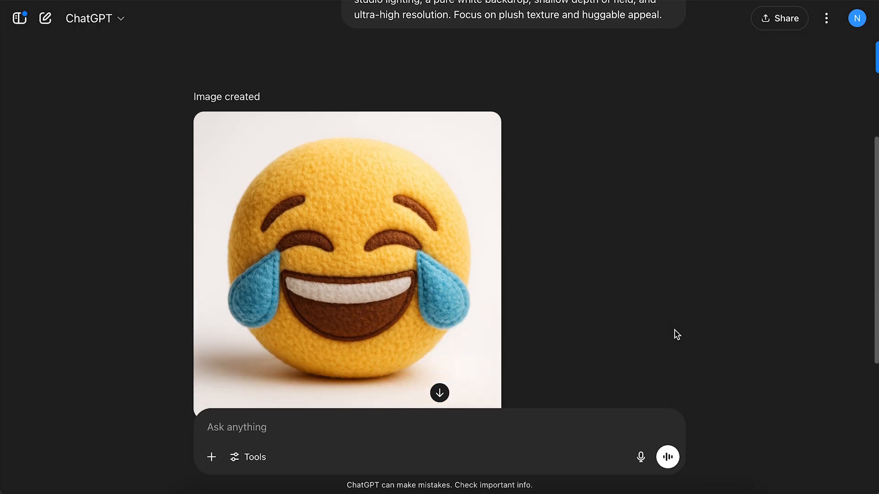
{"action": "left_click", "coordinate": [347, 261]}
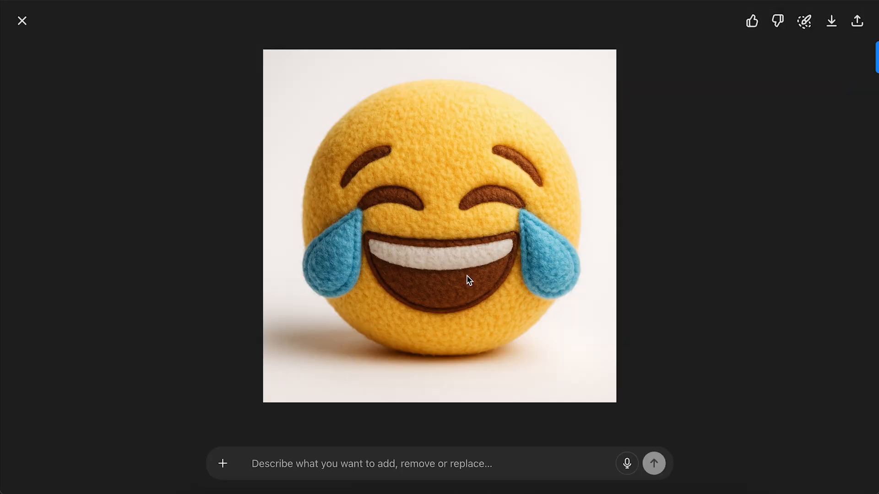
{"action": "mouse_move", "coordinate": [521, 230]}
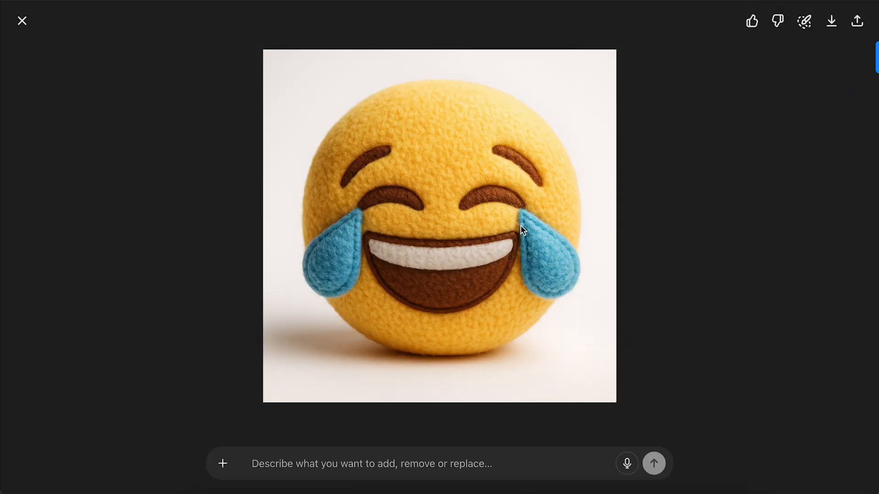
{"action": "left_click", "coordinate": [22, 21]}
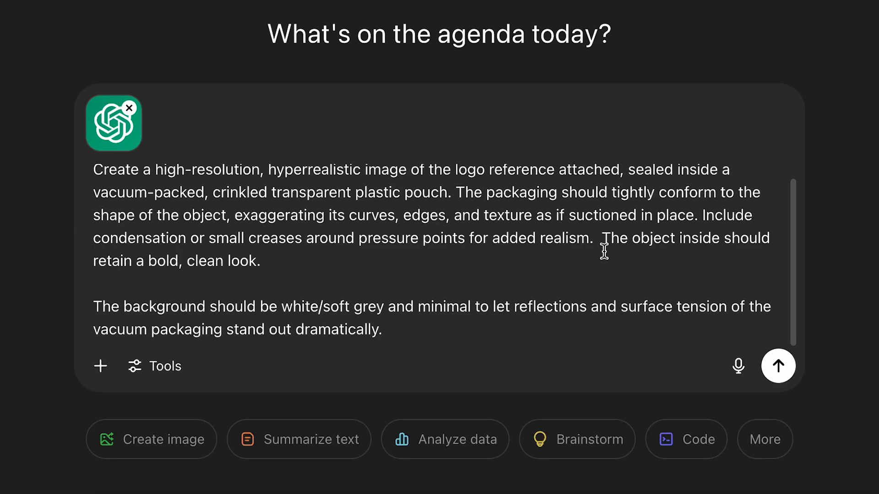
Send ChatGPT its logo with the hyperrealistic vacuum-packed plastic pouch prompt.
{"action": "left_click", "coordinate": [778, 366]}
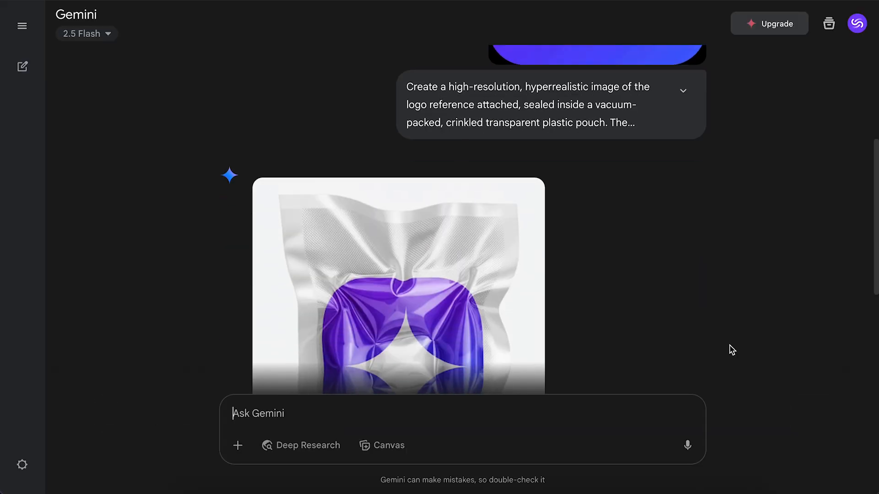
Scroll Gemini's chat to reveal the crinkled-plastic pouch wrapping the purple logo.
{"action": "scroll", "scroll_direction": "up", "scroll_amount": 3}
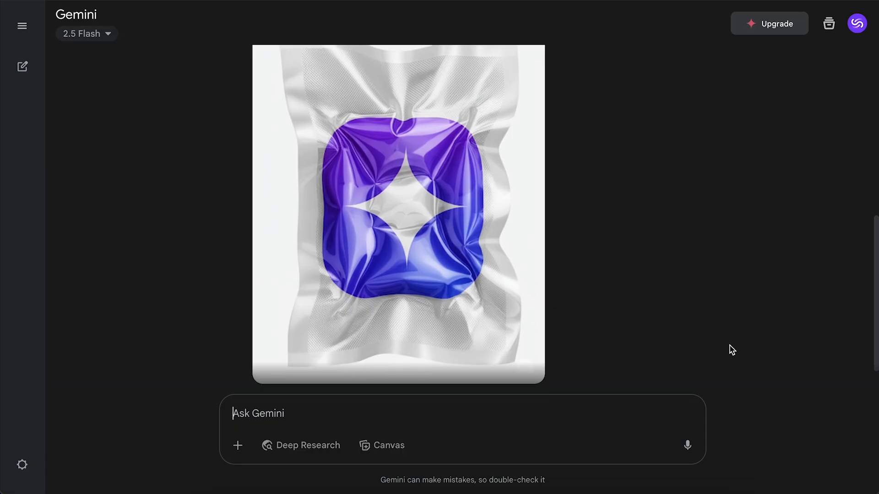